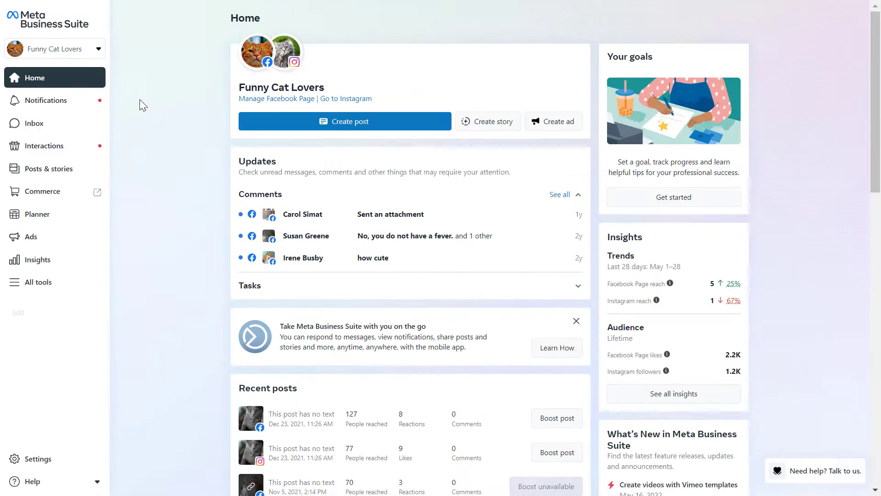
Scroll the ROI Hacks Manage Page sidebar and switch to Meta Business Suite.
left_click(31, 123)
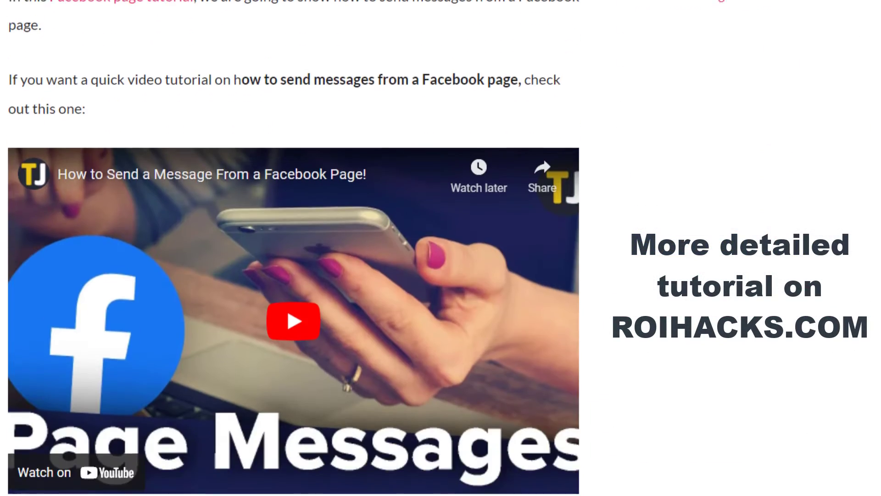
scroll("down", 3)
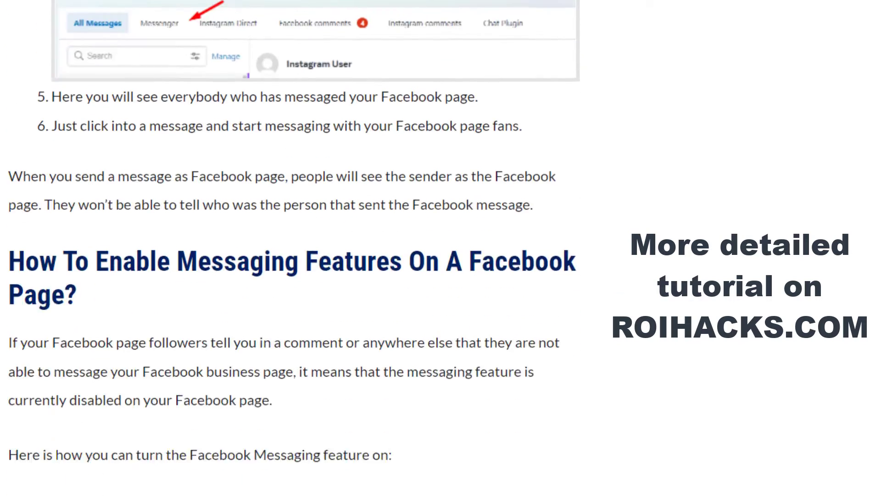
scroll("down", 3)
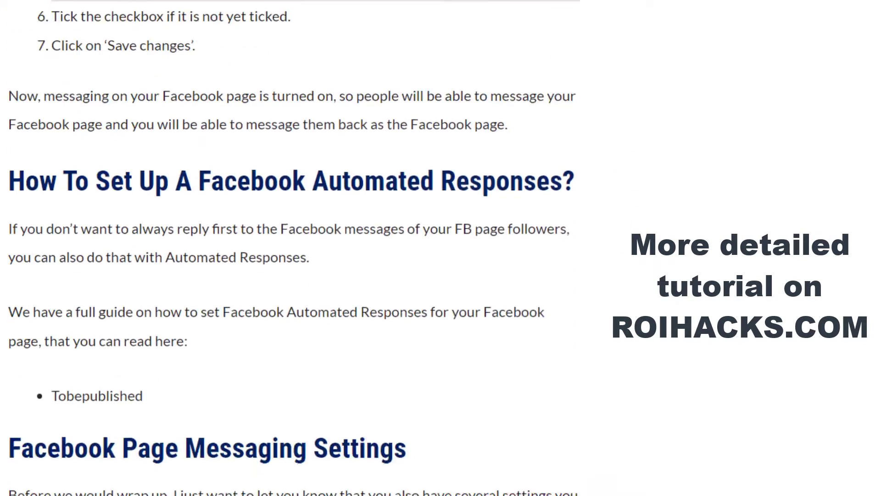
scroll("down", 3)
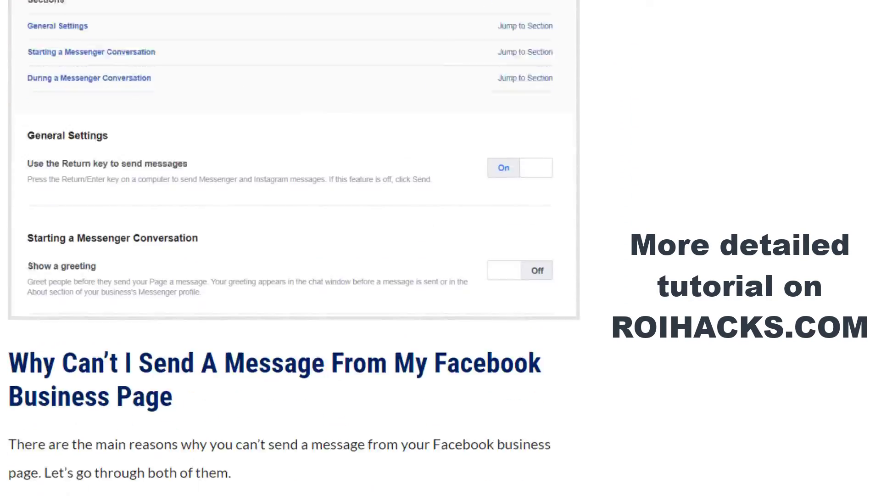
scroll("down", 3)
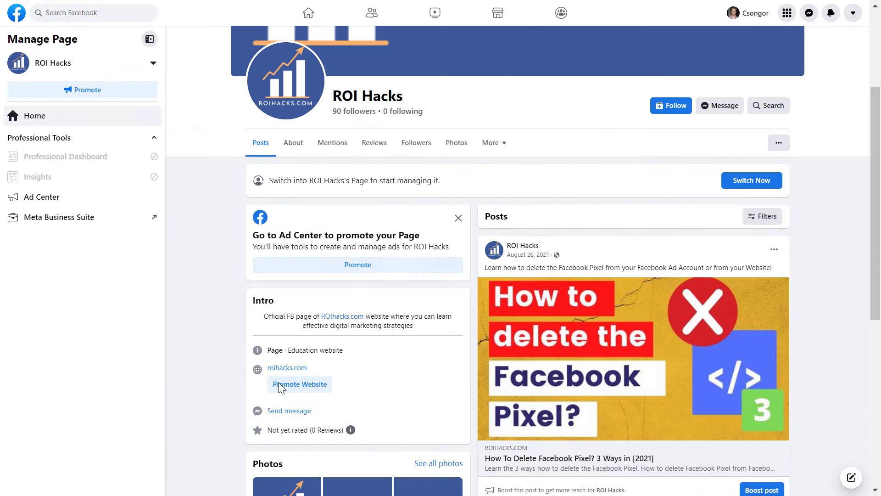
mouse_move(171, 240)
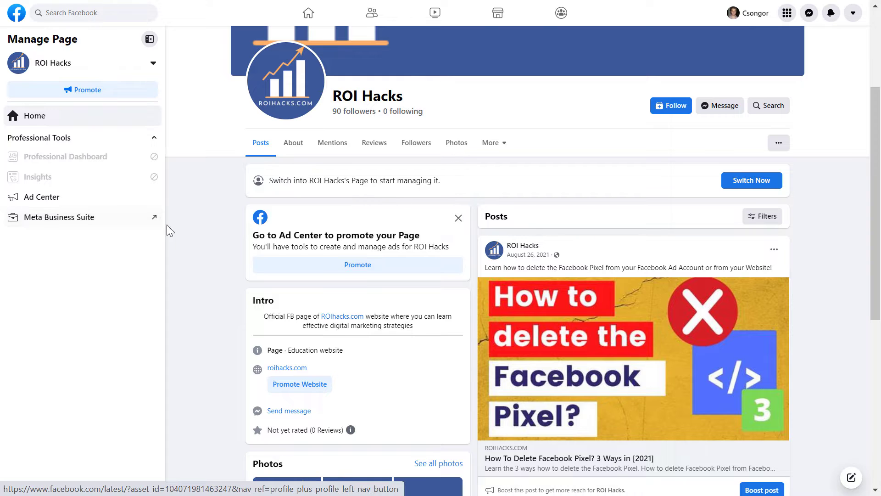
left_click(58, 217)
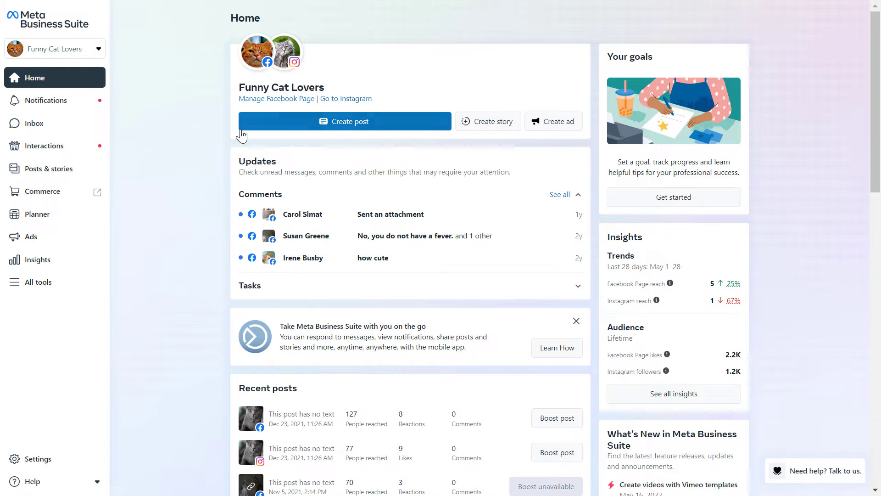
mouse_move(173, 145)
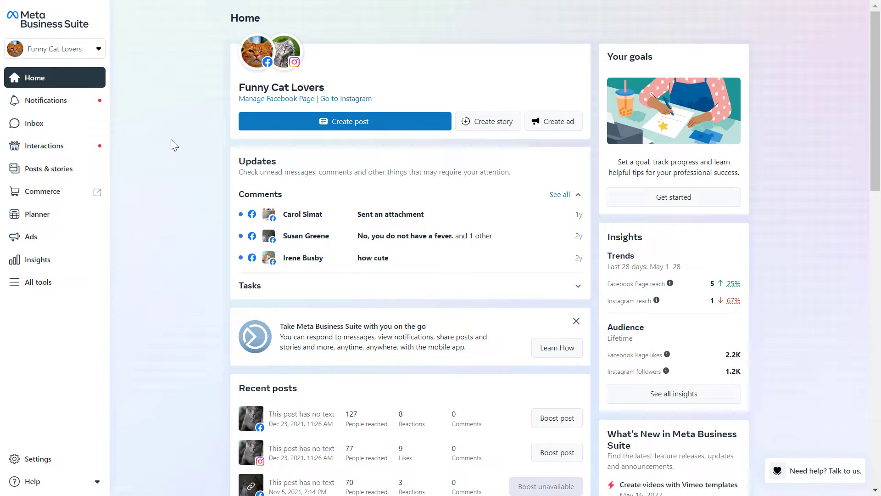
mouse_move(142, 171)
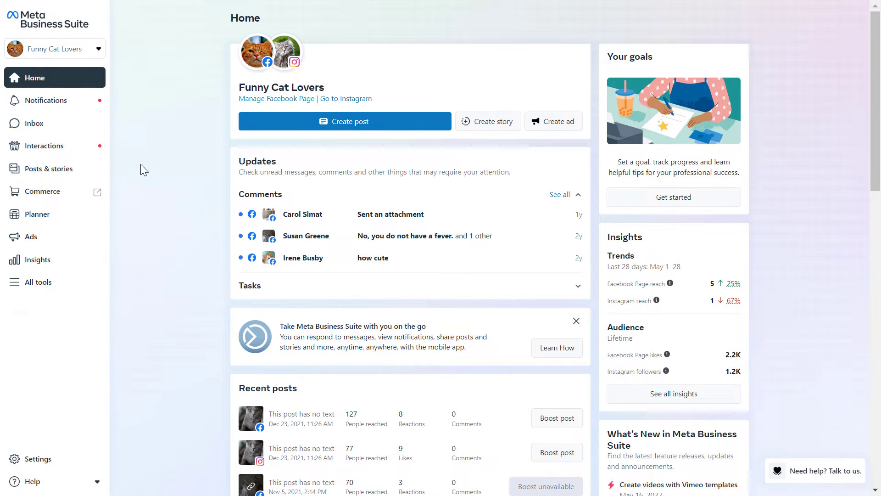
mouse_move(35, 123)
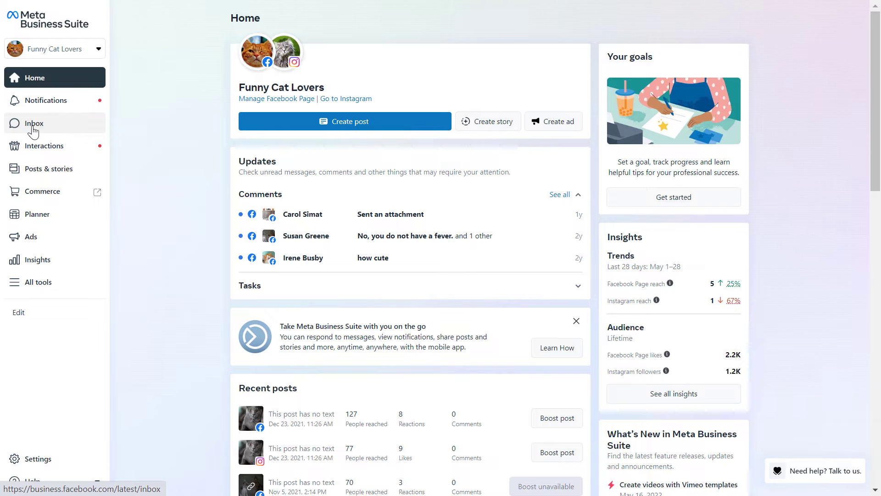
Open the Page's Inbox from the Meta Business Suite sidebar.
left_click(34, 123)
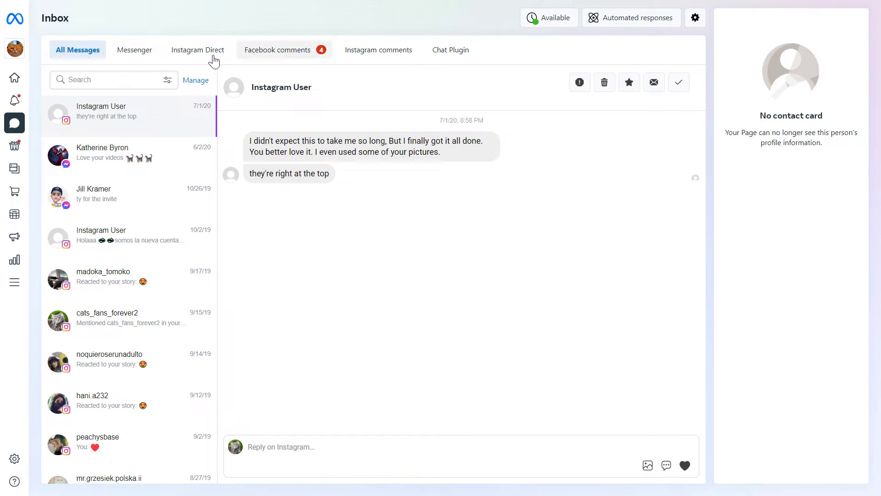
mouse_move(95, 37)
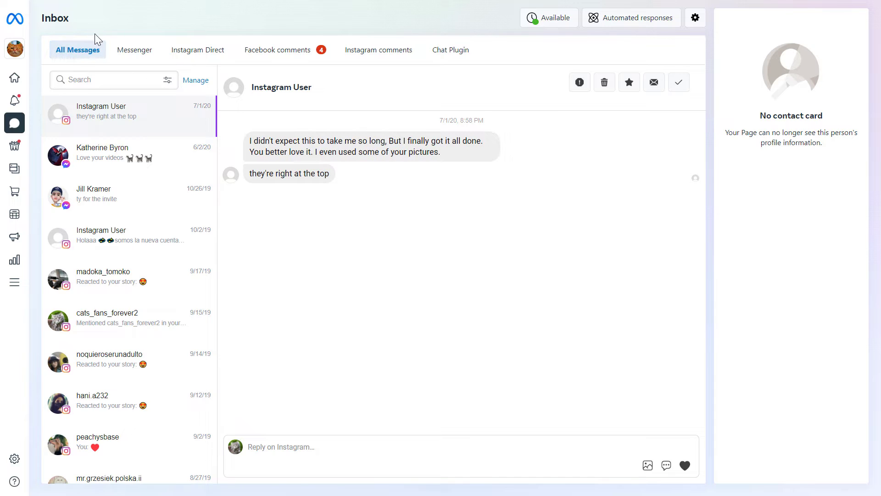
mouse_move(134, 50)
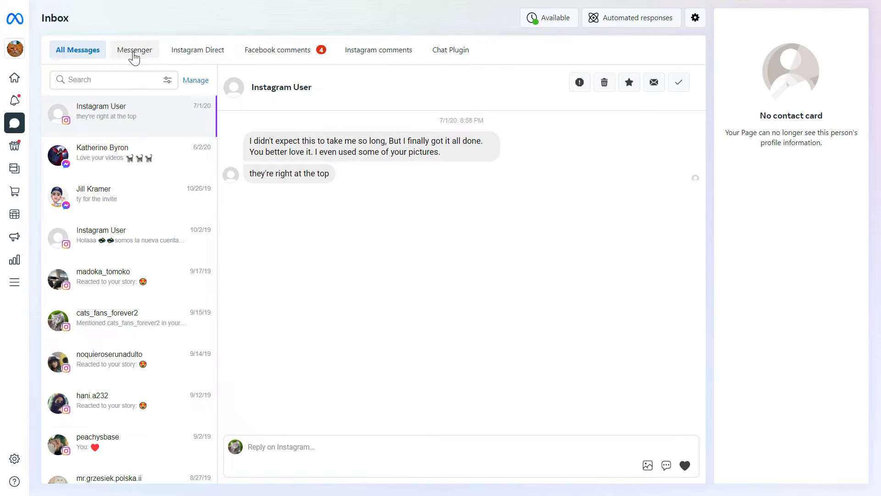
mouse_move(308, 55)
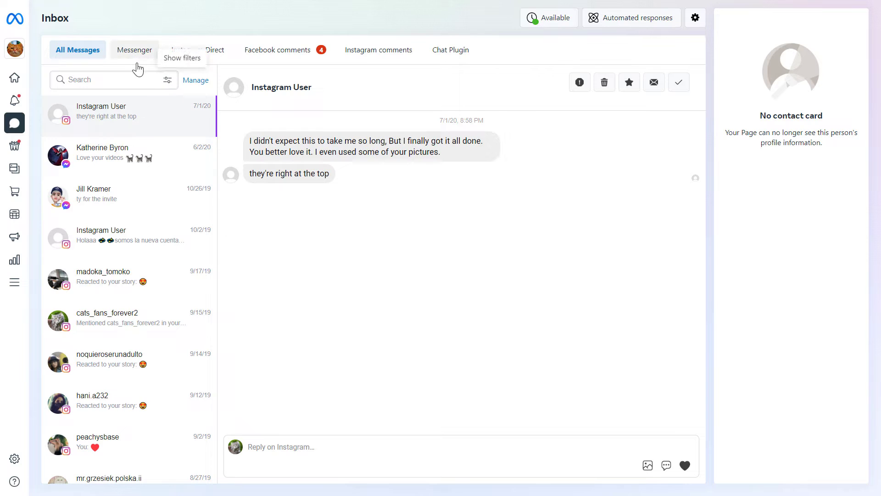
left_click(134, 49)
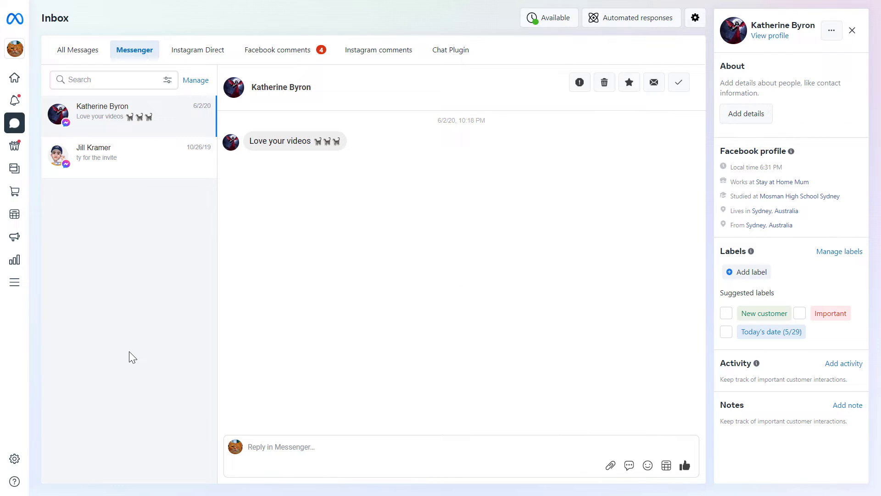
mouse_move(155, 268)
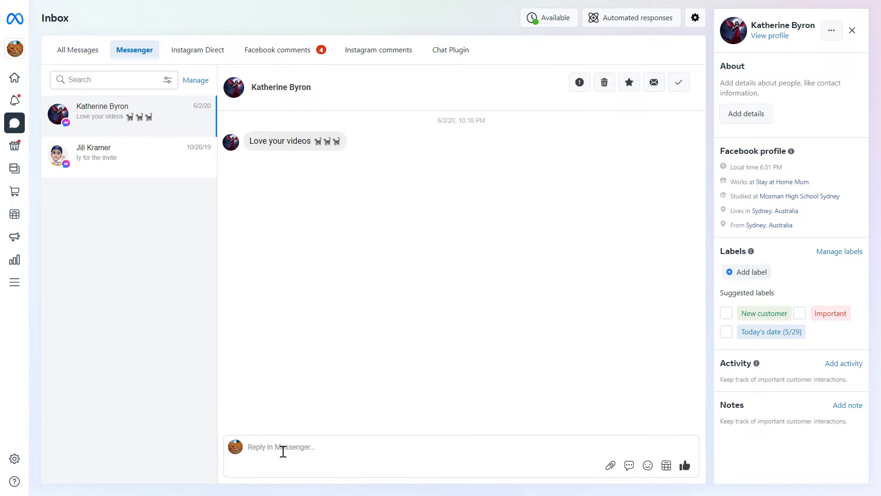
type("test")
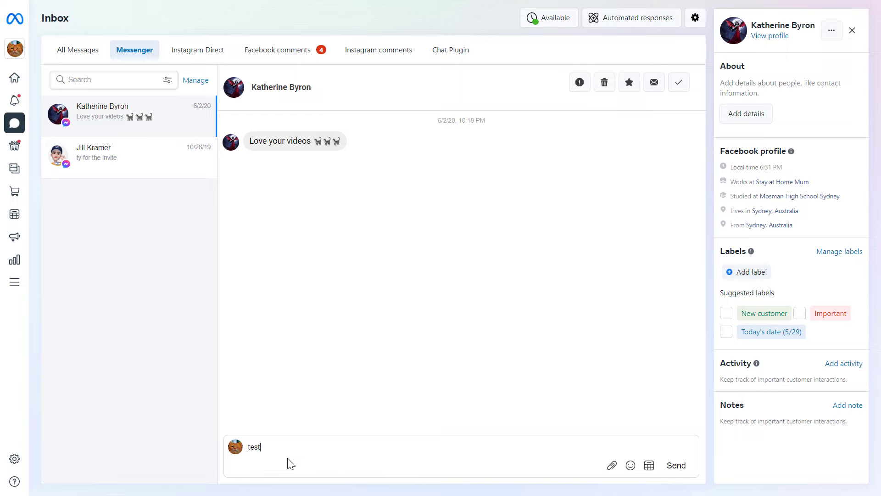
mouse_move(611, 466)
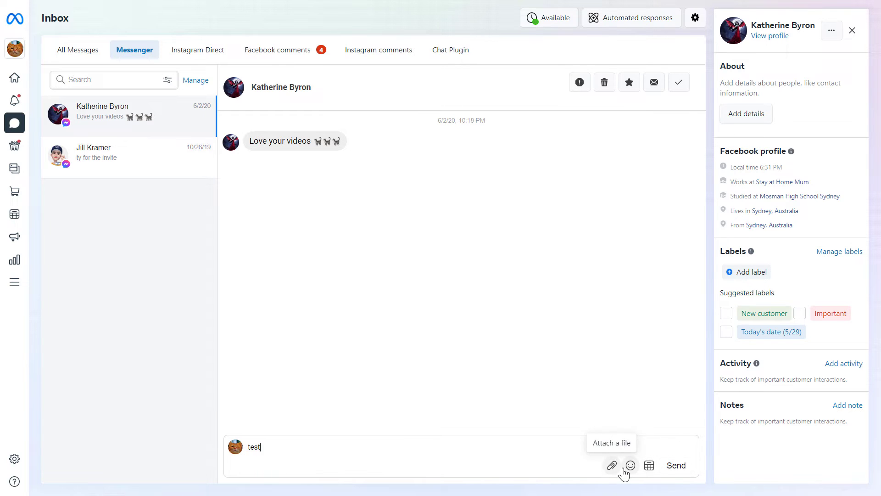
mouse_move(649, 466)
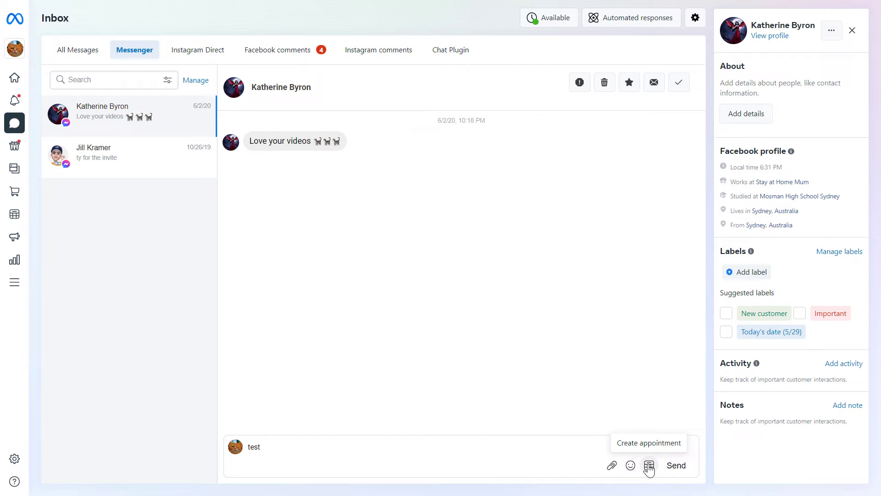
mouse_move(737, 90)
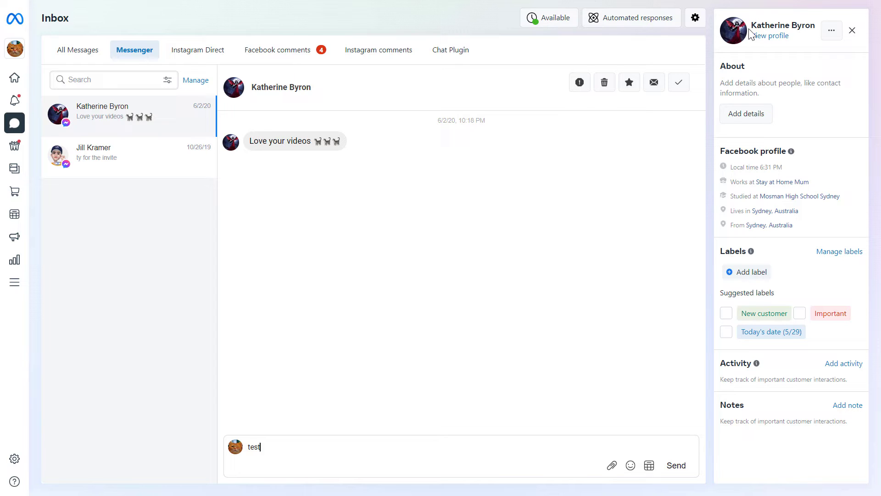
mouse_move(758, 312)
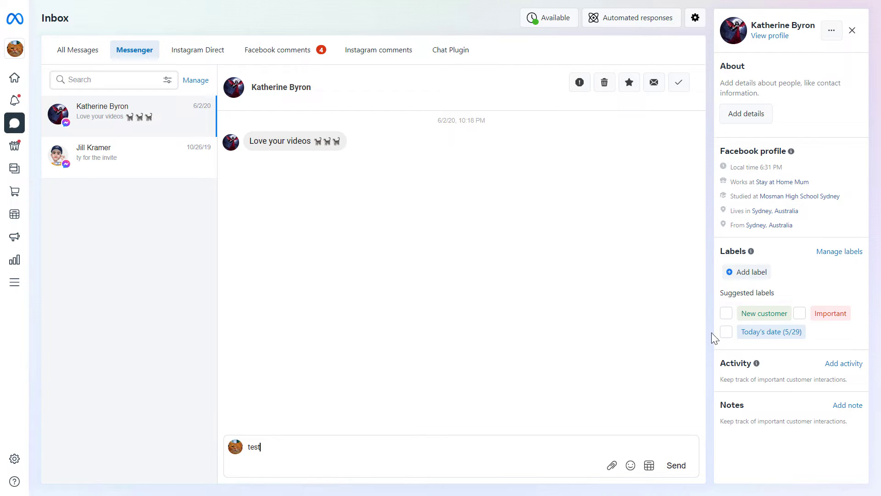
mouse_move(476, 236)
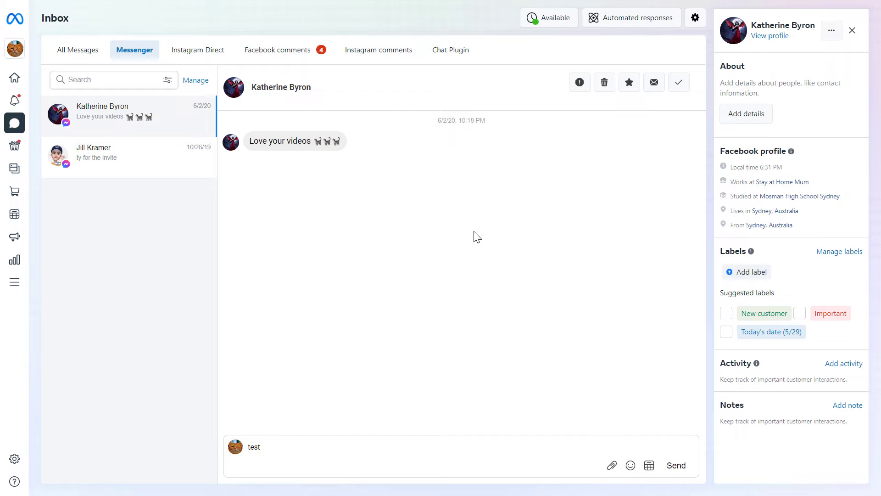
mouse_move(605, 82)
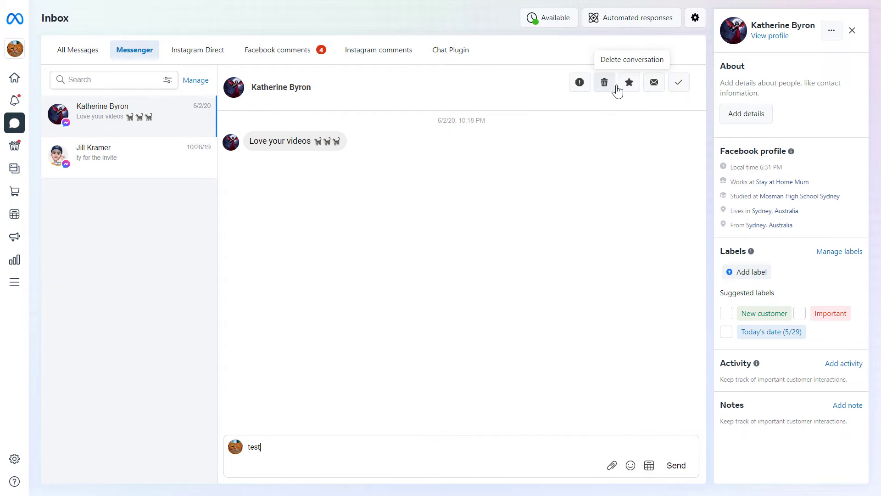
mouse_move(678, 82)
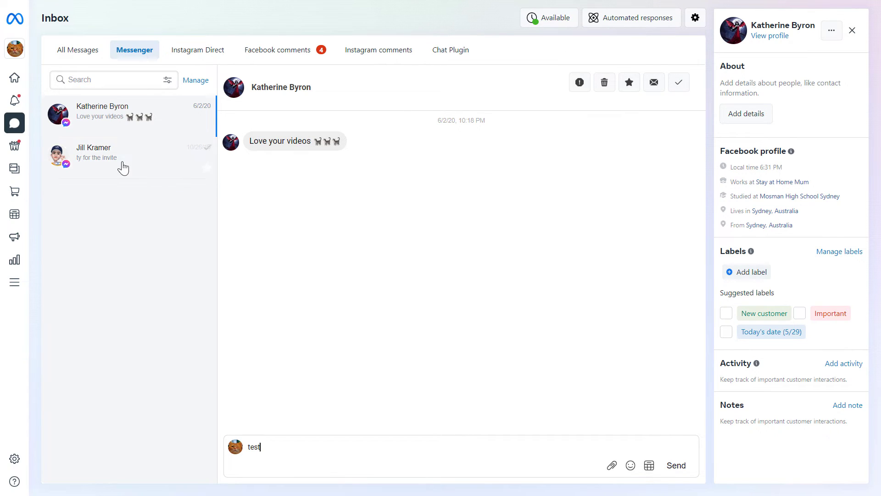
Turn on conversation selection checkboxes in the Messenger inbox.
left_click(196, 80)
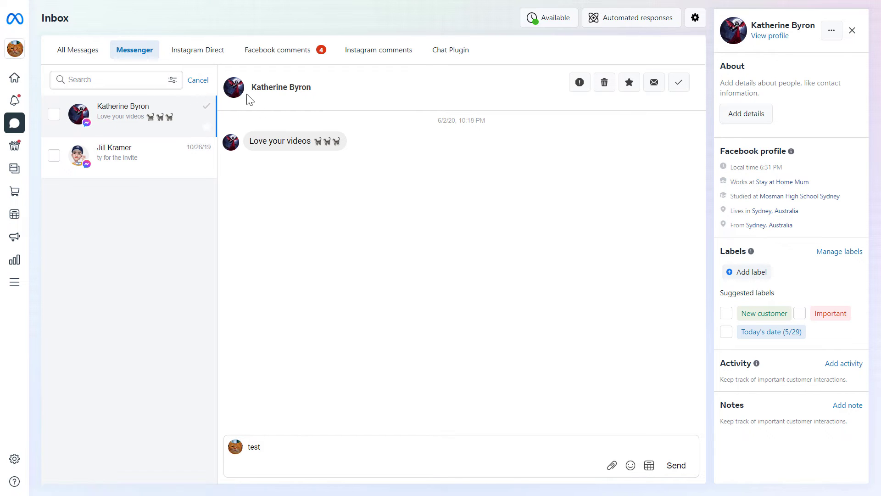
left_click(54, 113)
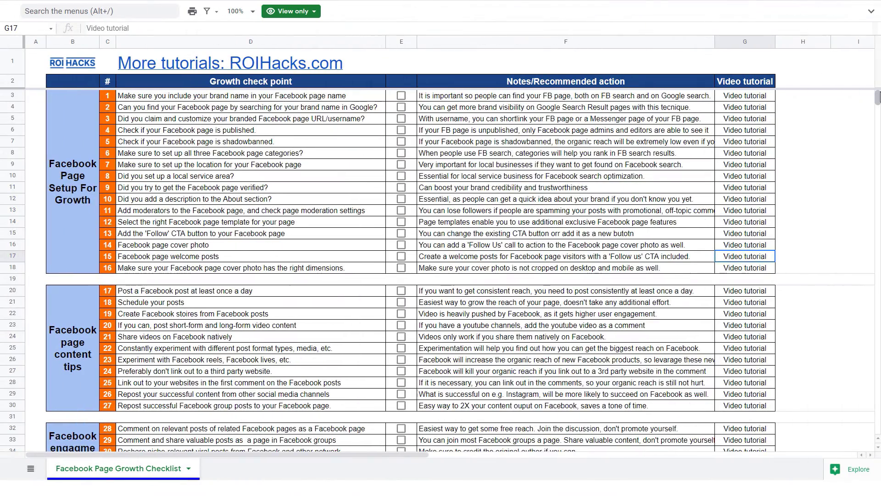
scroll("down", 3)
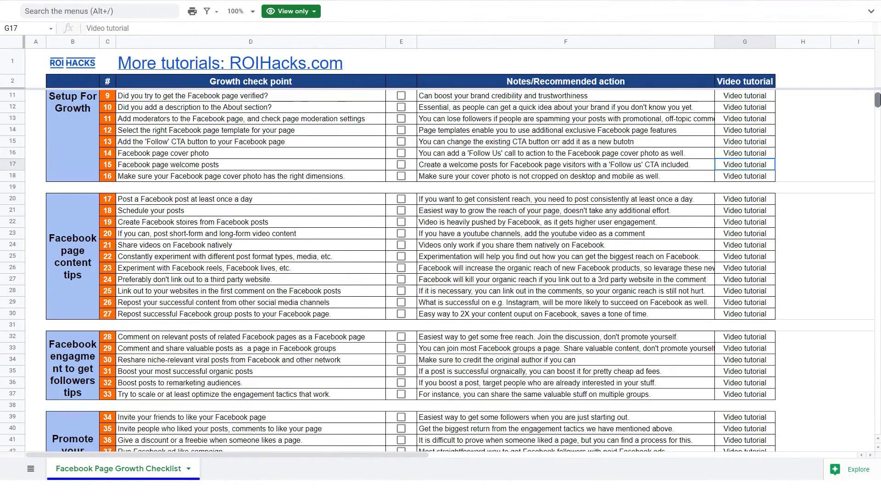
scroll("down", 3)
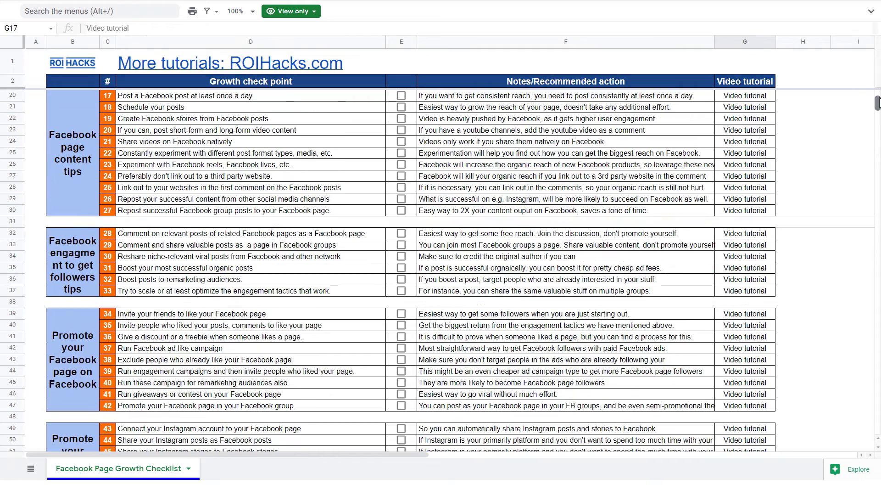
scroll("down", 3)
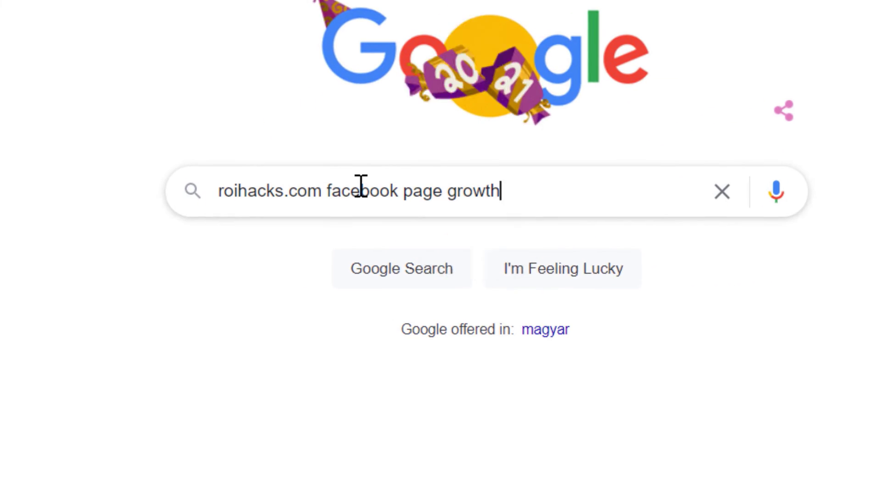
Search Google for 'roihacks.com facebook page growth checklist spreadsheet'.
type("checklist spread")
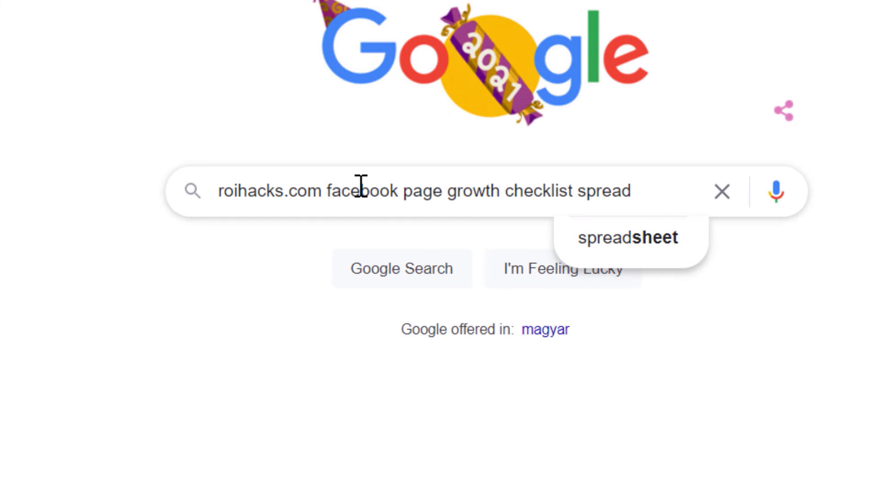
left_click(627, 238)
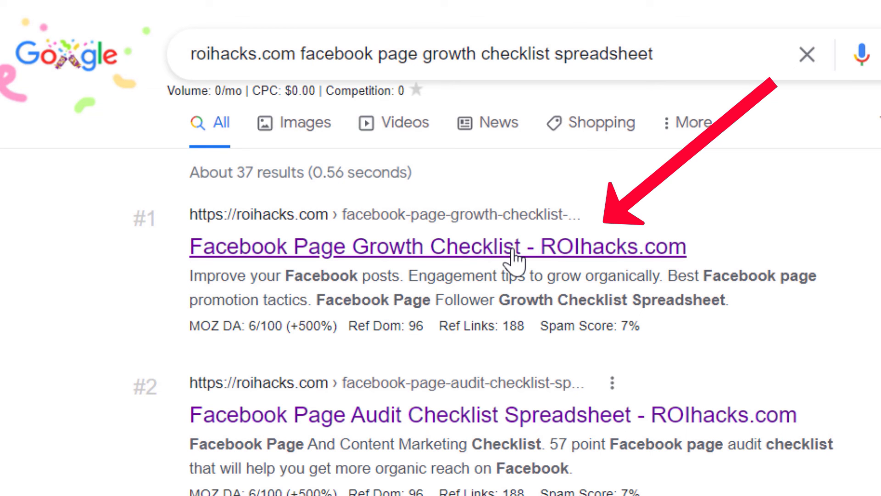